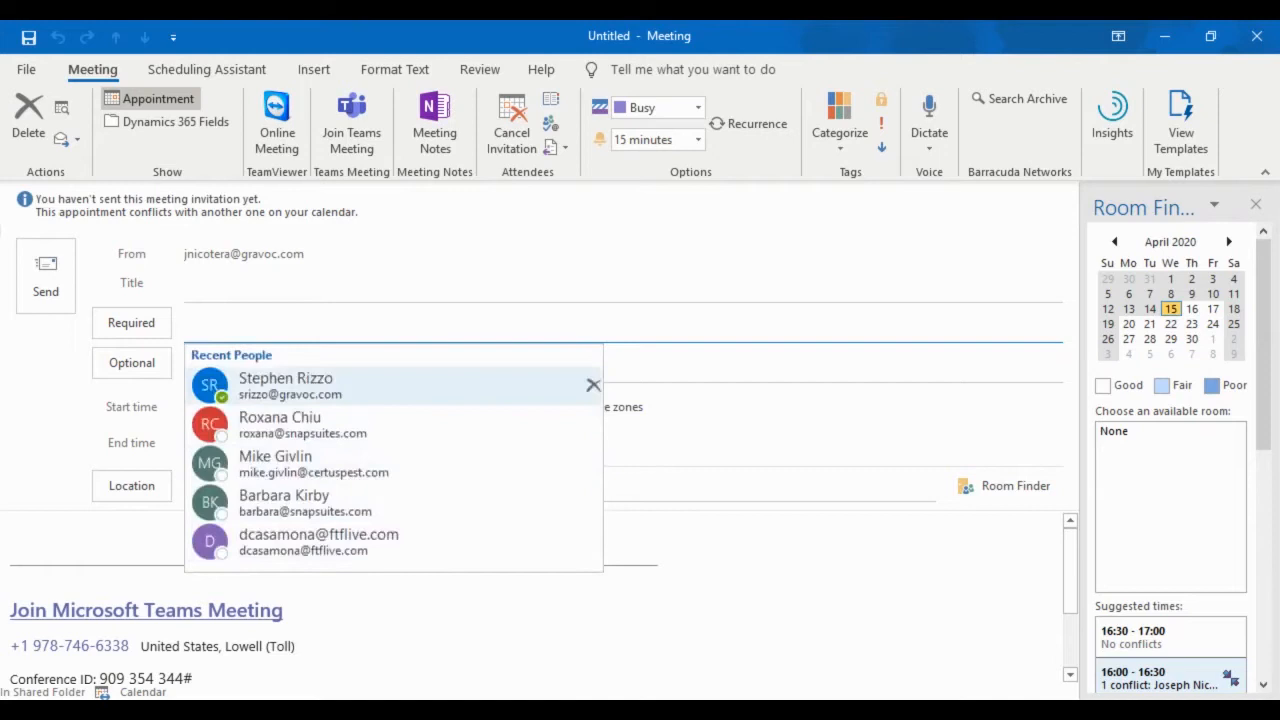
{"action": "left_click", "coordinate": [284, 384]}
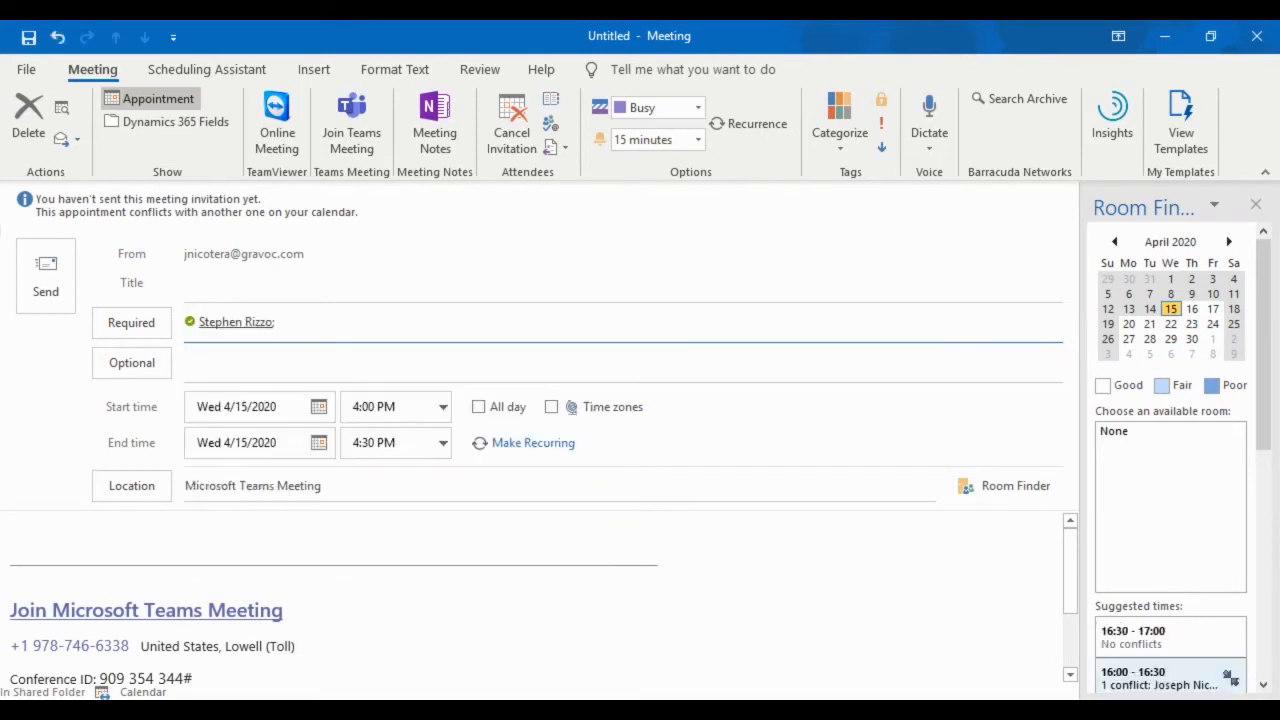
{"action": "type", "text": "krising"}
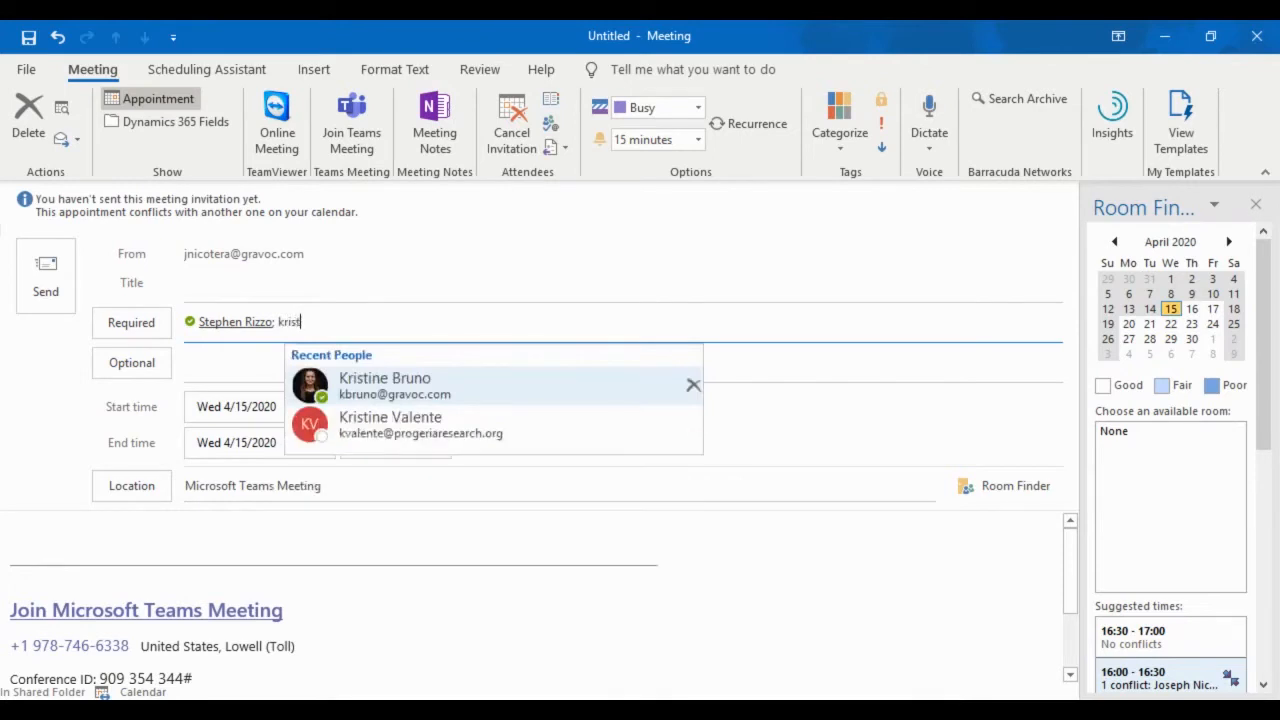
{"action": "left_click", "coordinate": [384, 384]}
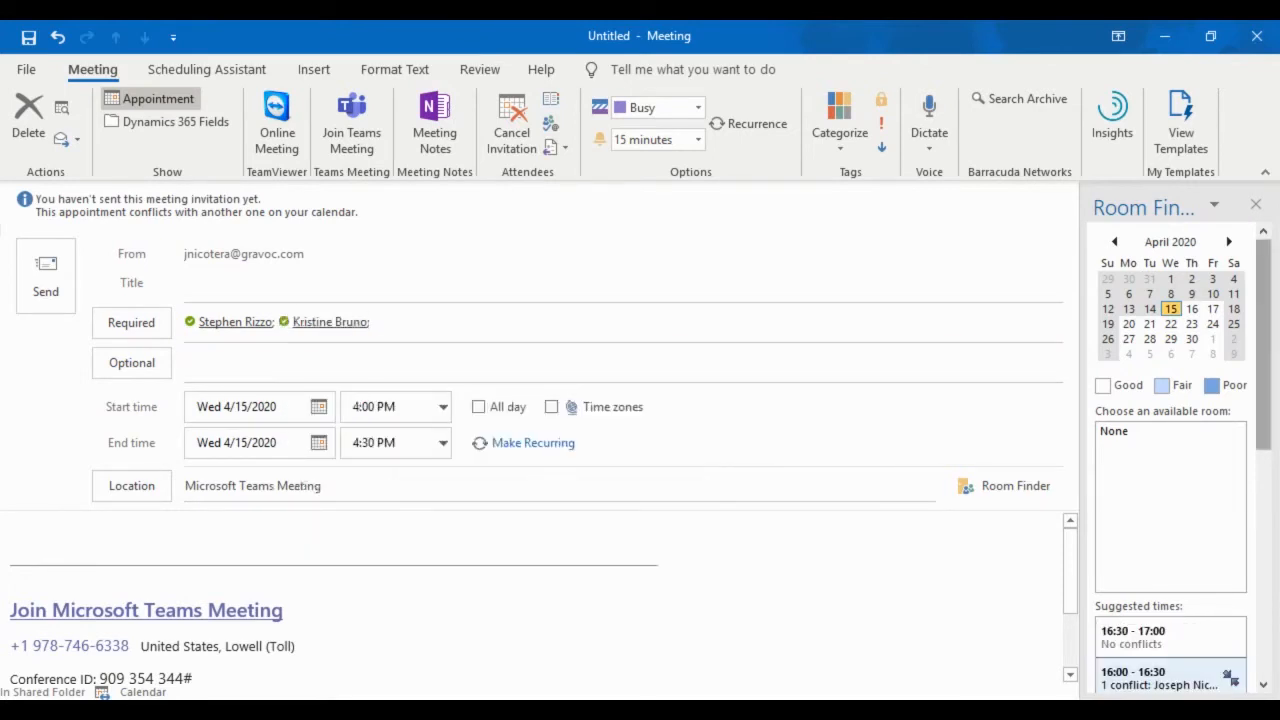
Scroll down through the meeting invite body before closing the window
{"action": "scroll", "scroll_direction": "down", "scroll_amount": 3}
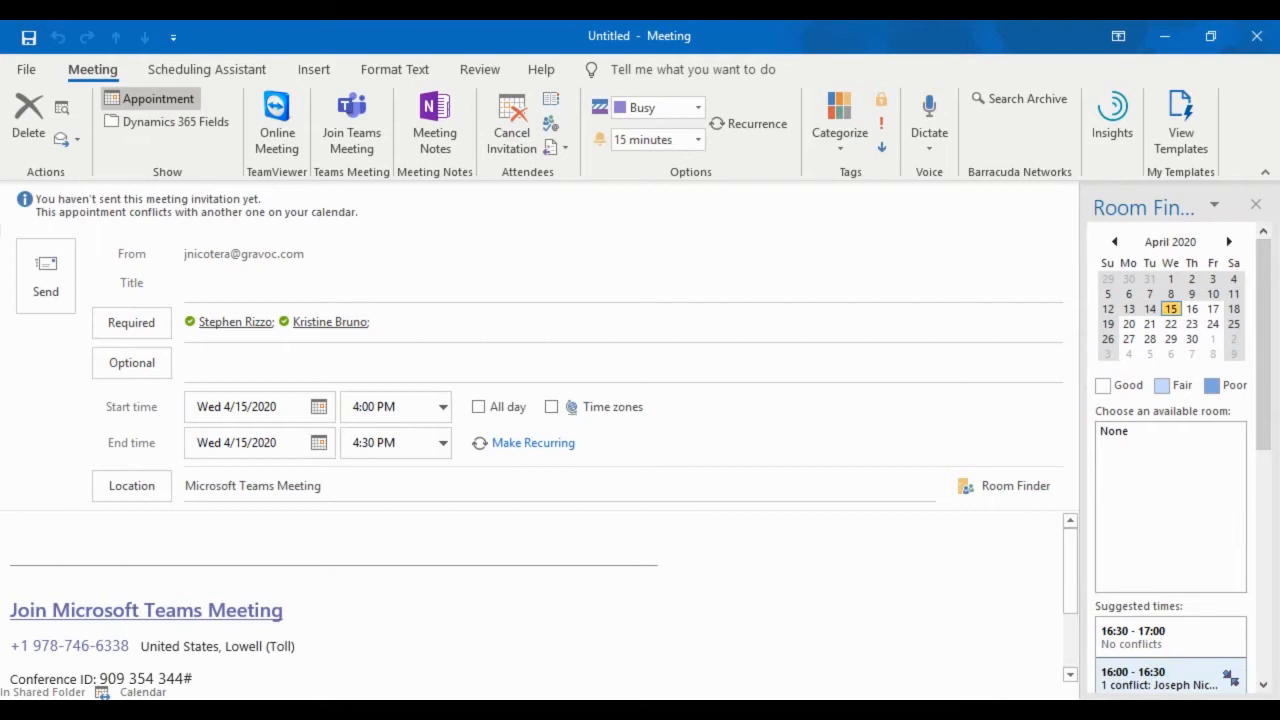
{"action": "scroll", "scroll_direction": "down", "scroll_amount": 3}
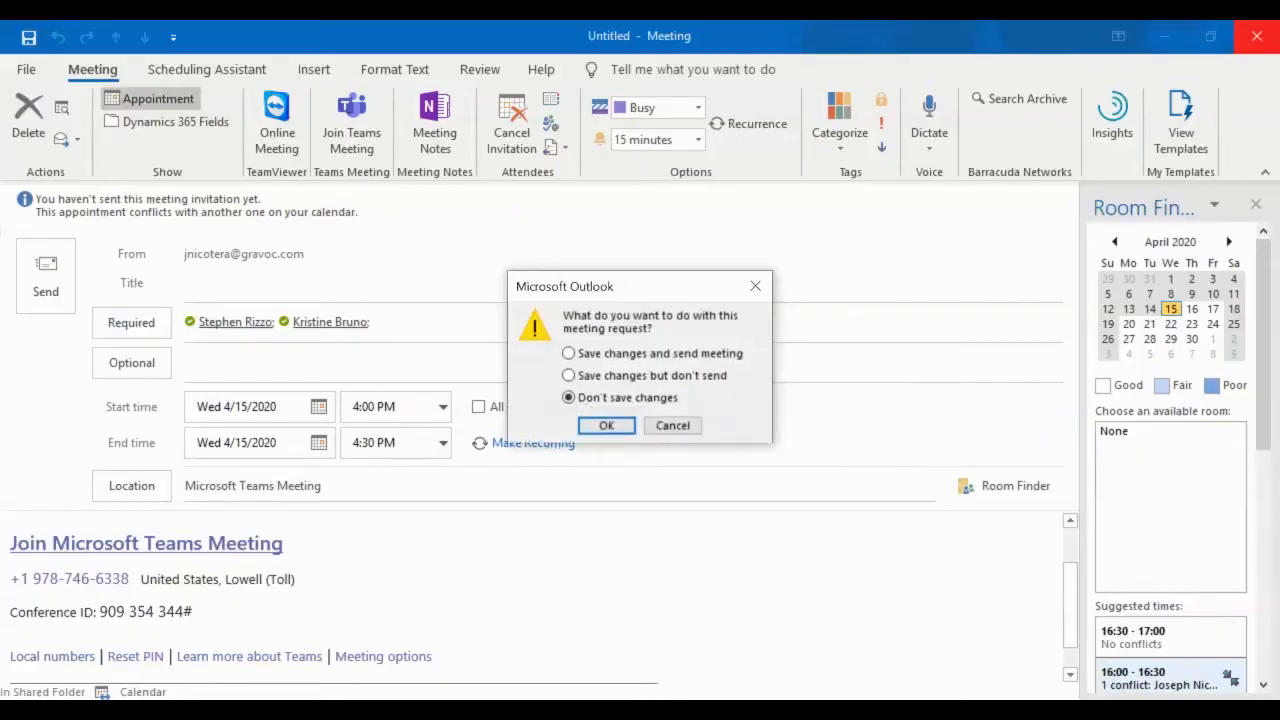
Confirm 'Don't save changes' with OK to discard the meeting request
{"action": "left_click", "coordinate": [606, 424]}
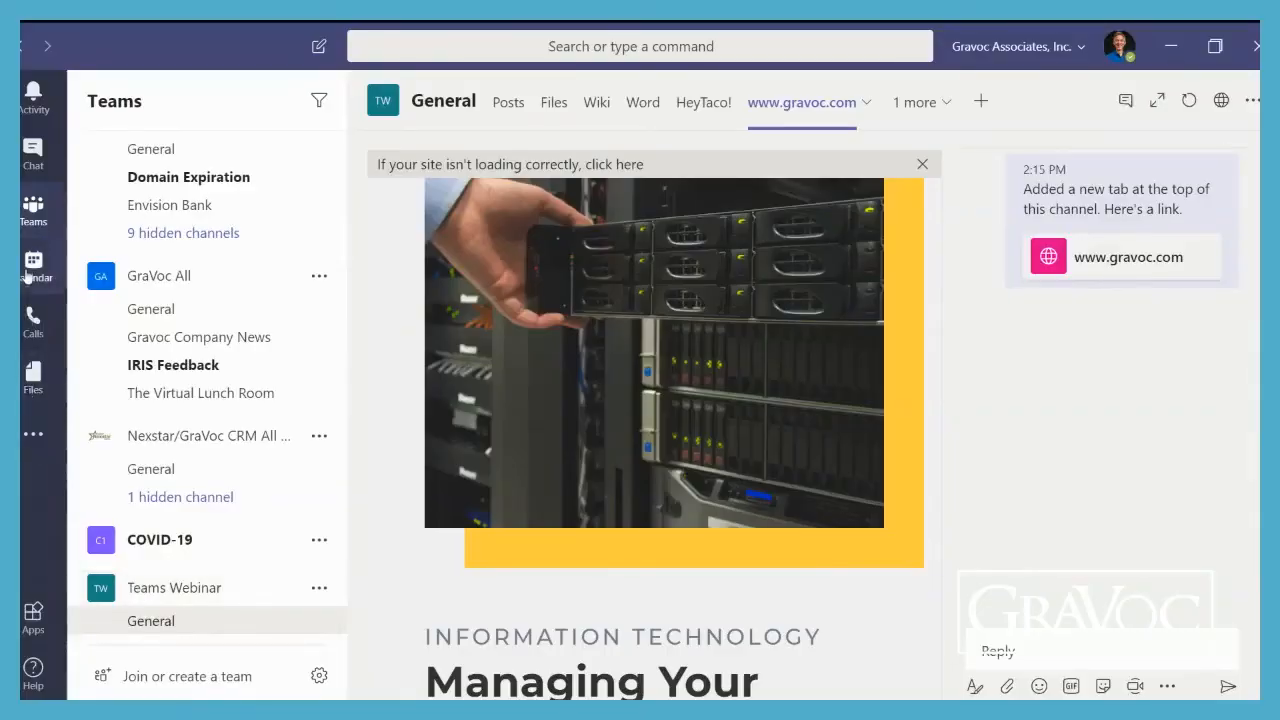
{"action": "left_click", "coordinate": [32, 260]}
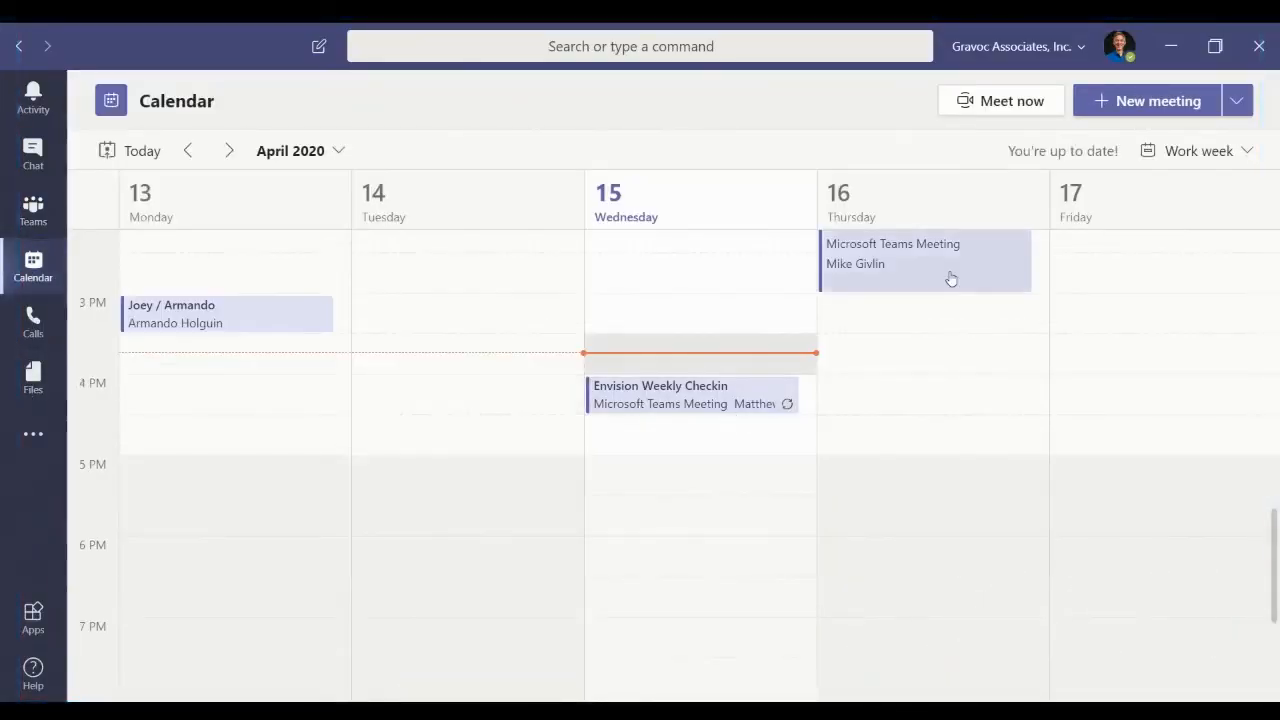
{"action": "left_click", "coordinate": [1156, 100]}
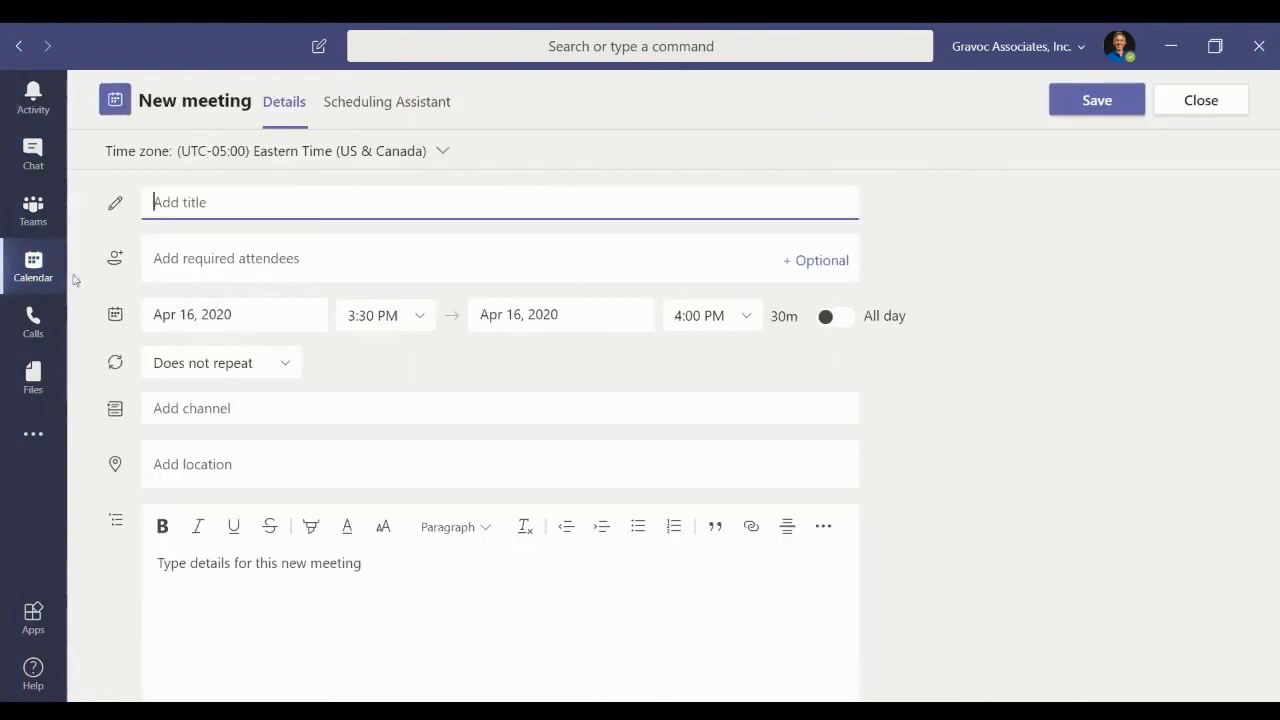
{"action": "mouse_move", "coordinate": [1200, 100]}
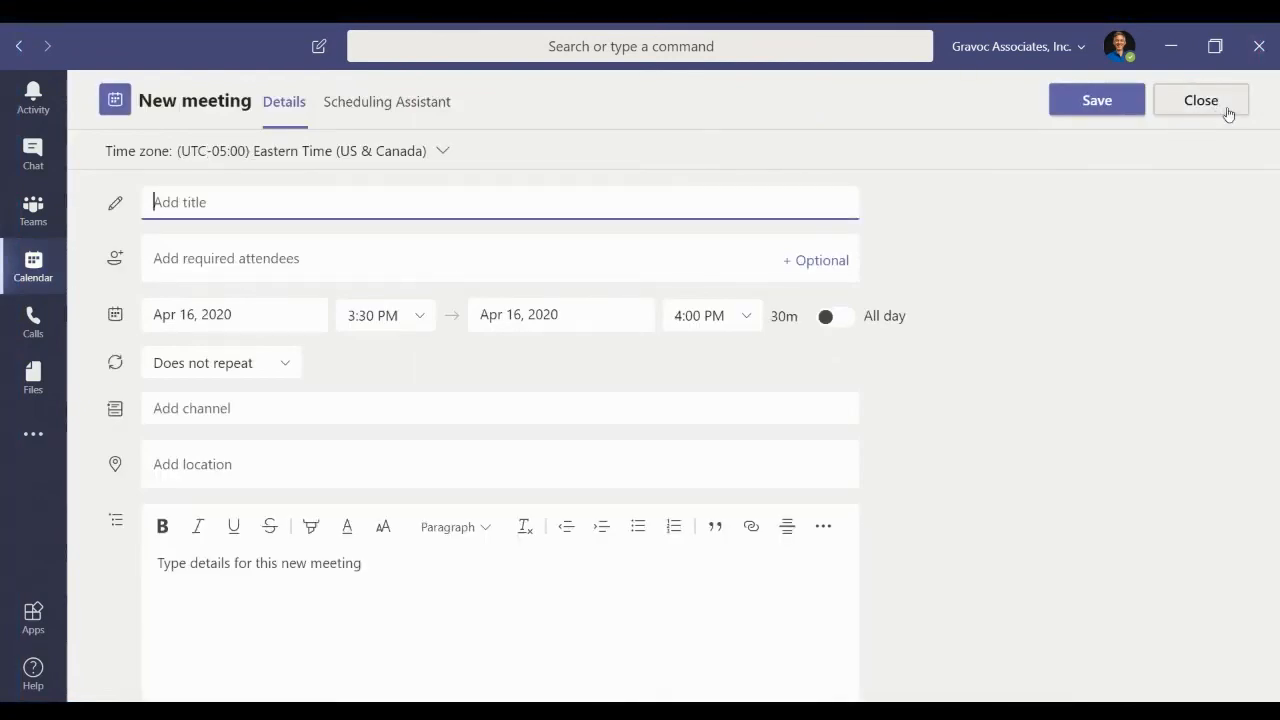
{"action": "left_click", "coordinate": [1200, 100]}
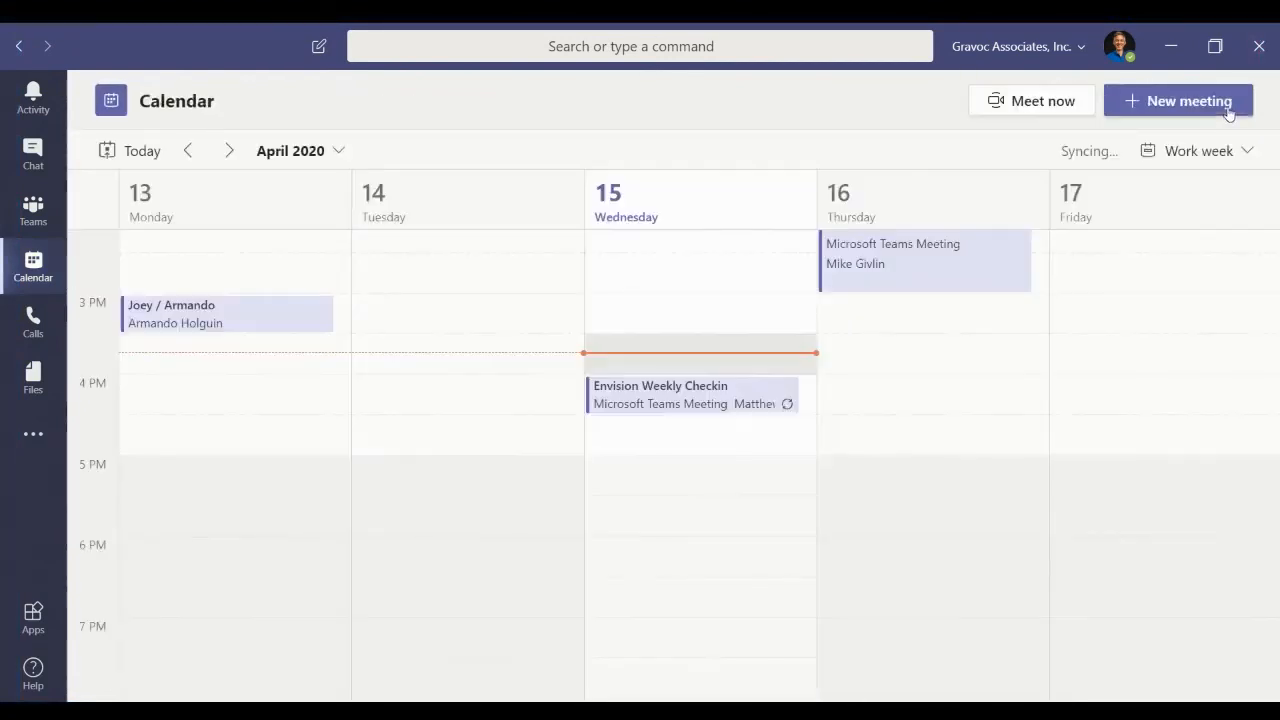
{"action": "left_click", "coordinate": [32, 204]}
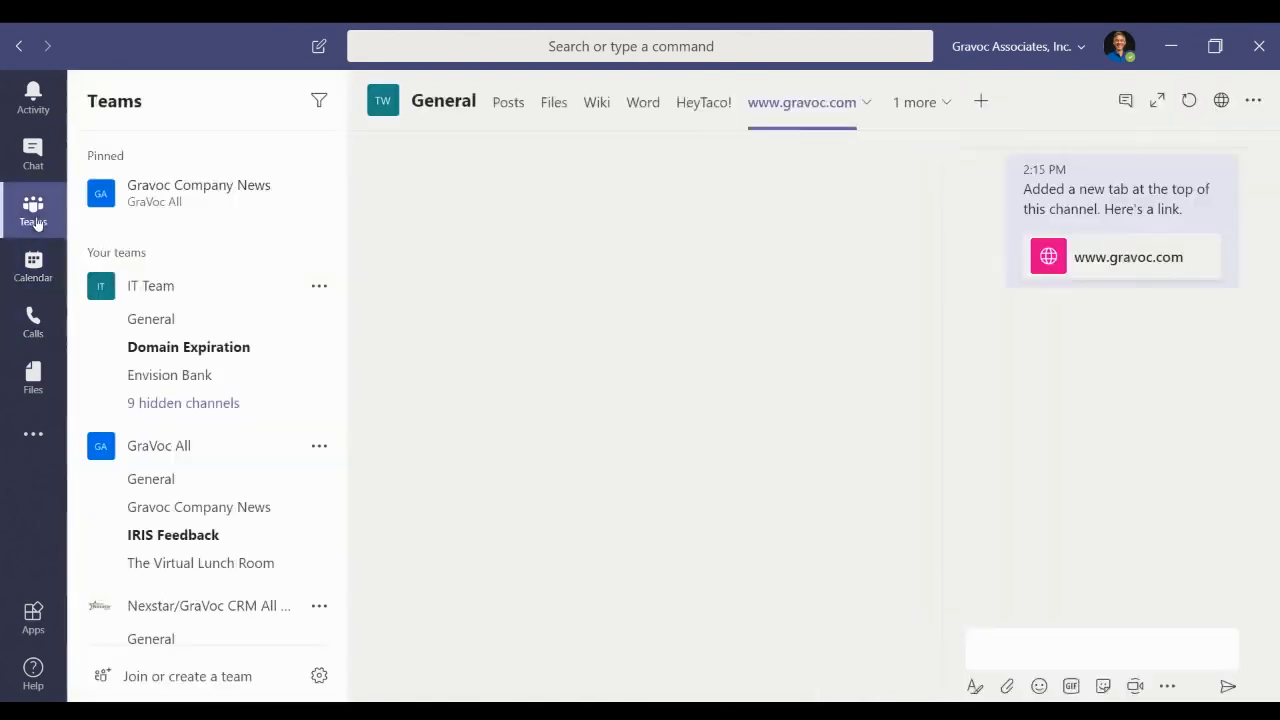